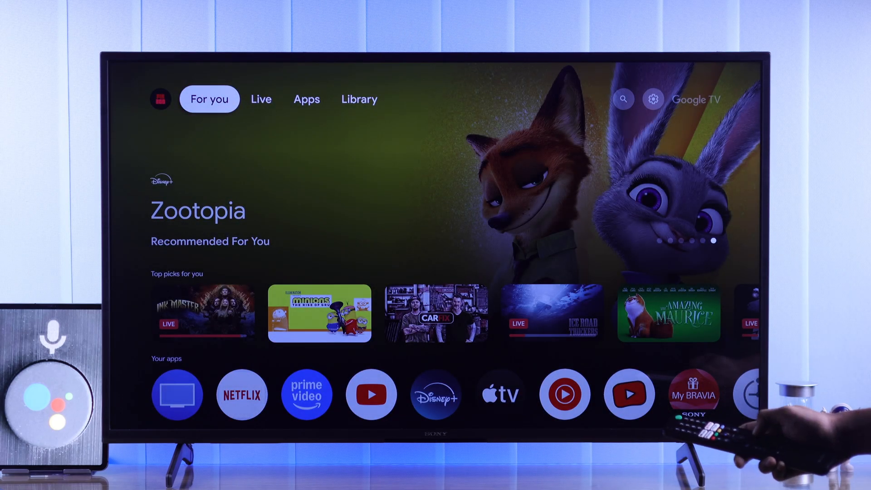
Pair the Sony Bravia remote over Bluetooth from Remotes & Accessories and confirm it's connected
{"action": "left_click", "coordinate": [653, 99]}
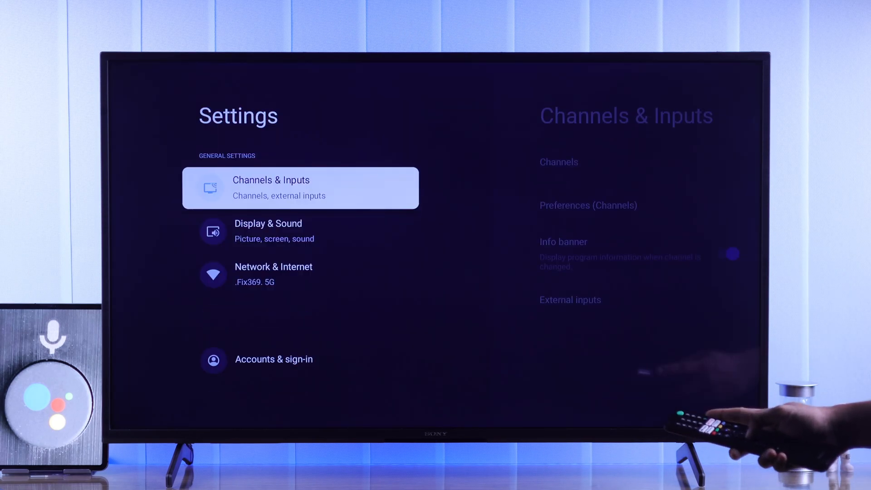
{"action": "scroll", "scroll_direction": "down", "scroll_amount": 3}
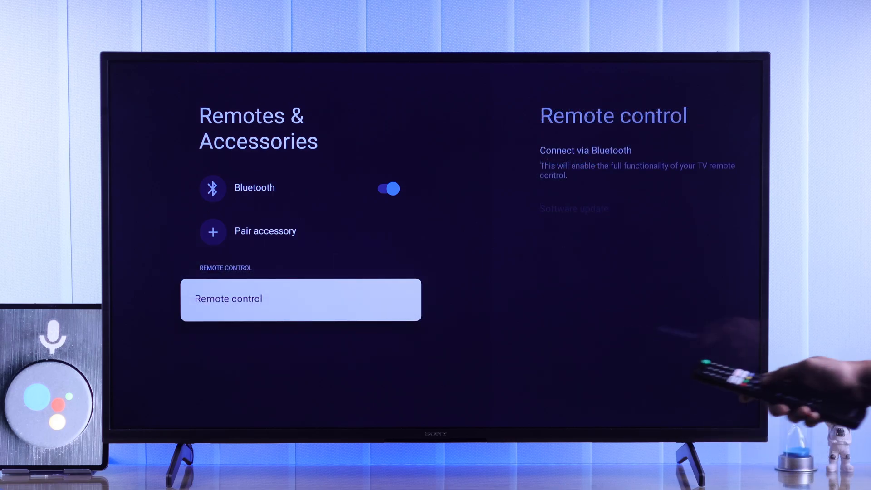
{"action": "left_click", "coordinate": [300, 298]}
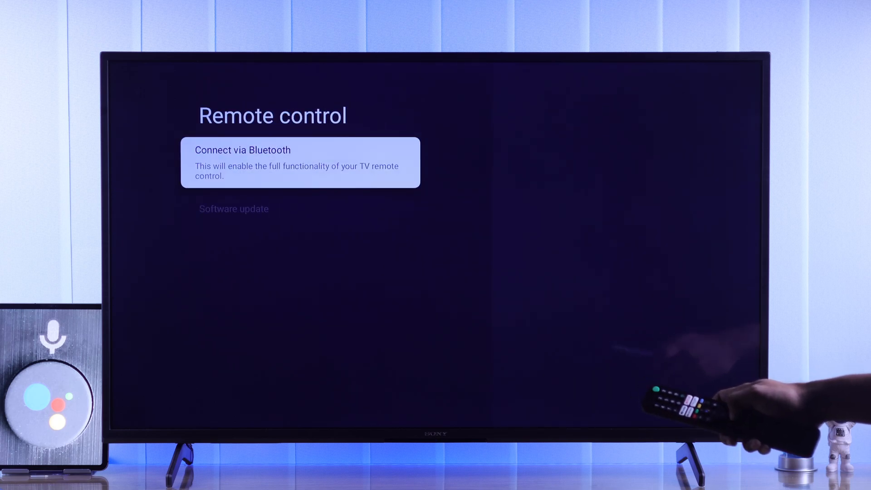
{"action": "left_click", "coordinate": [299, 162]}
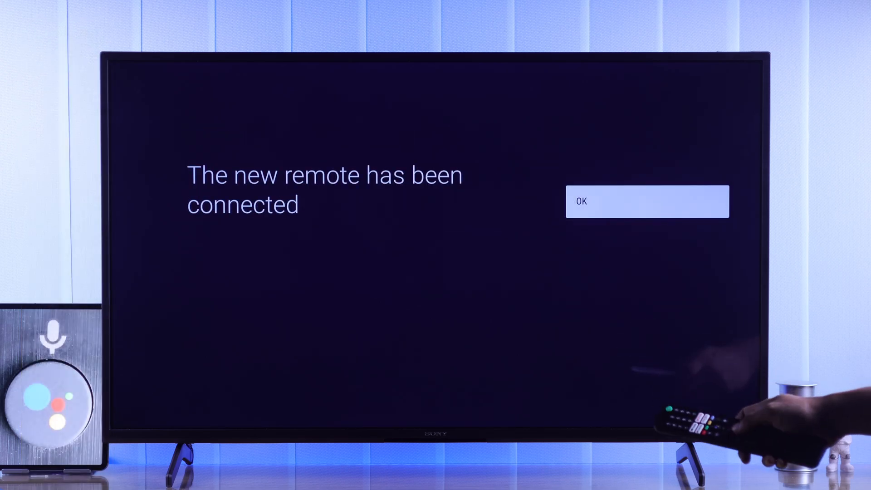
{"action": "left_click", "coordinate": [647, 201]}
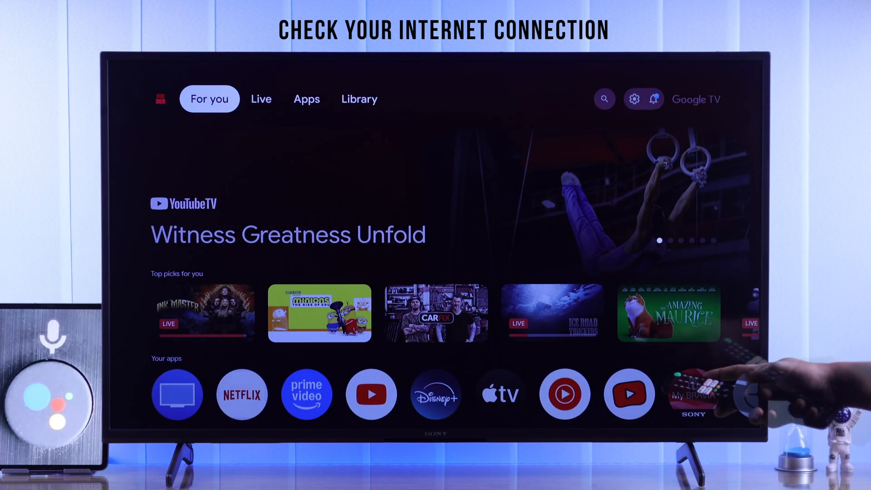
Browse the Your apps row and open the quick settings panel from the gear
{"action": "scroll", "scroll_direction": "down", "scroll_amount": 3}
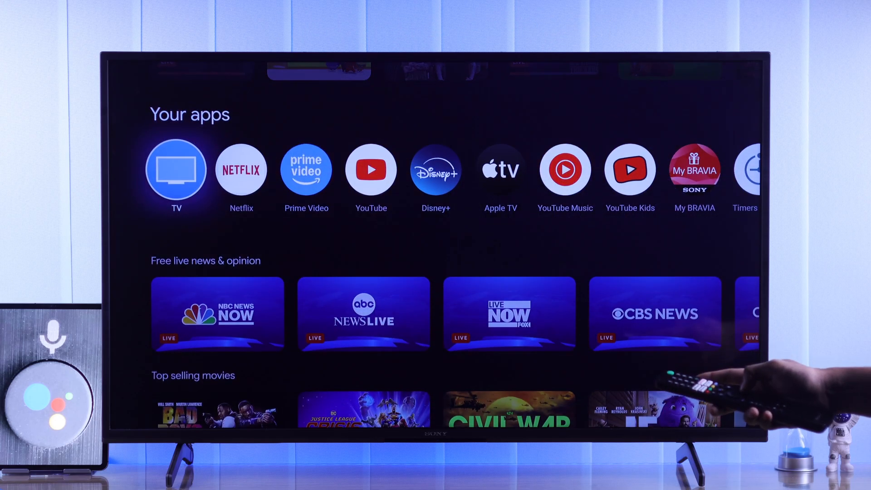
{"action": "scroll", "scroll_direction": "right", "scroll_amount": 3}
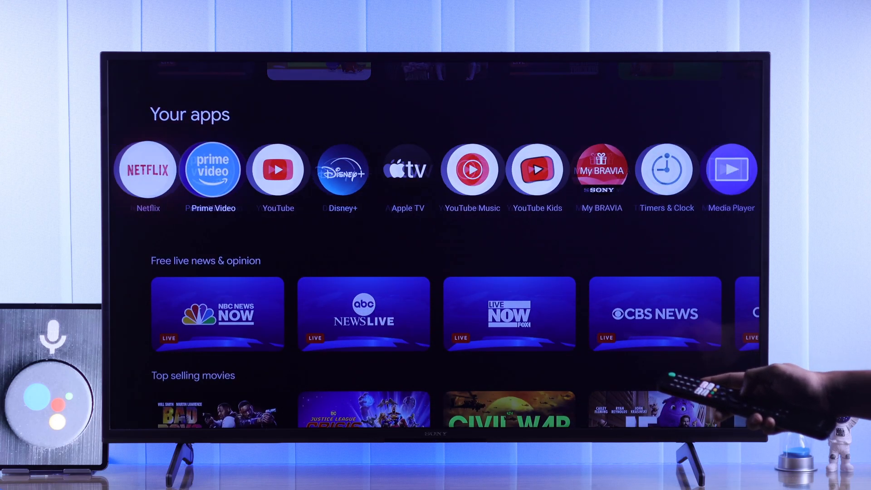
{"action": "left_click", "coordinate": [275, 169]}
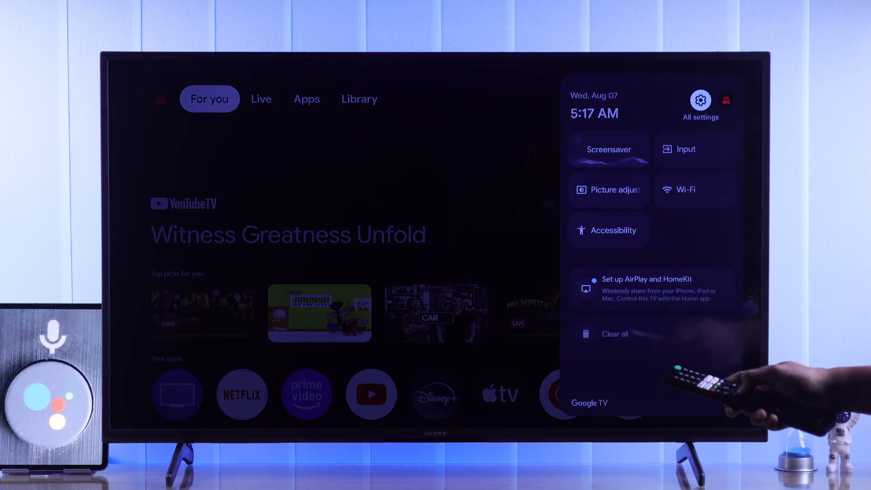
Open All settings and select the signed-in Google TV account under Accounts & sign-in
{"action": "left_click", "coordinate": [700, 101]}
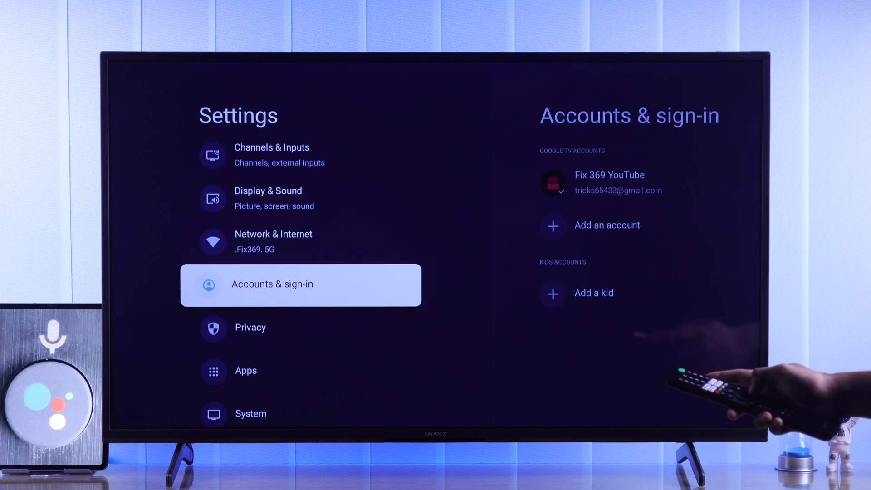
{"action": "left_click", "coordinate": [608, 175]}
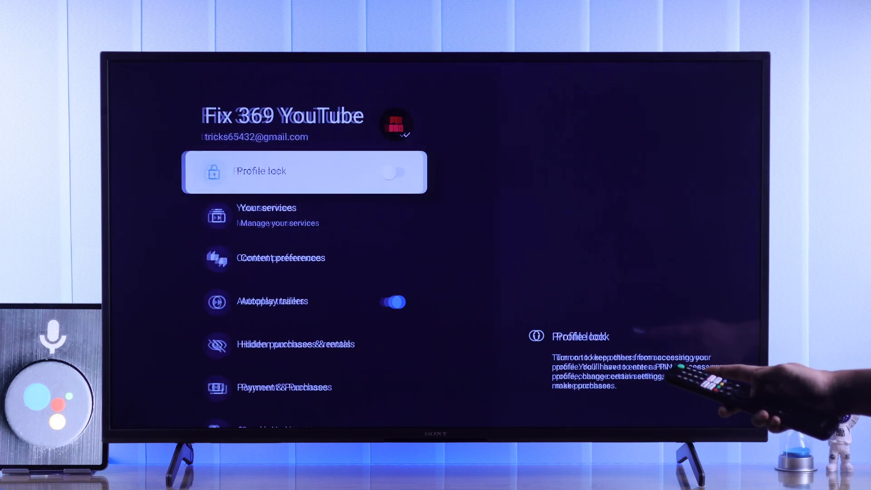
{"action": "scroll", "scroll_direction": "down", "scroll_amount": 3}
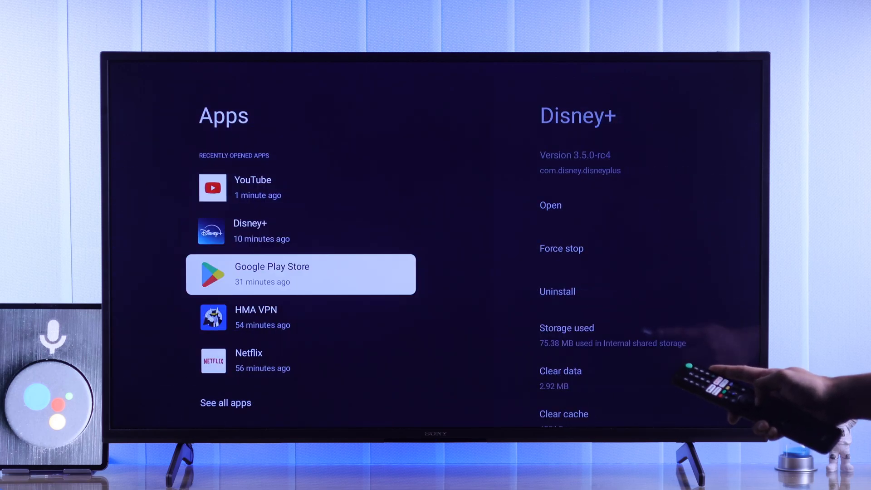
Enable Show system apps in Microphone permissions to review allowed apps like Camera, Play Store, YouTube
{"action": "scroll", "scroll_direction": "down", "scroll_amount": 3}
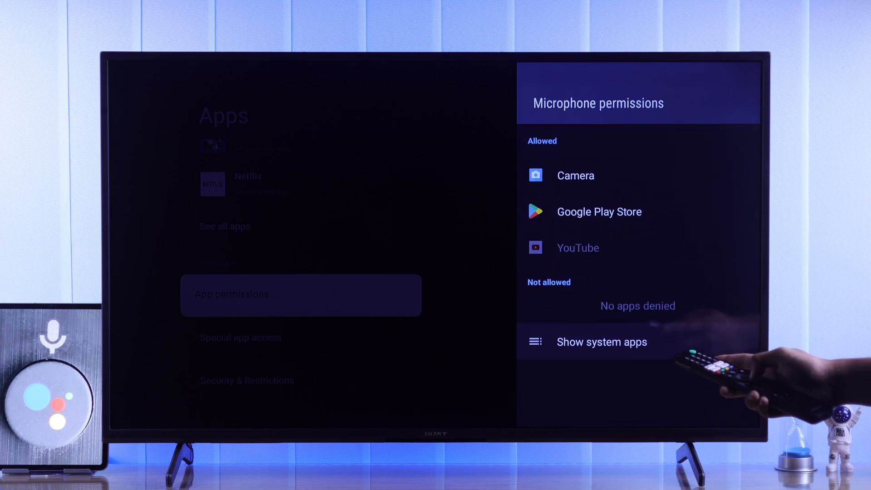
{"action": "left_click", "coordinate": [602, 342]}
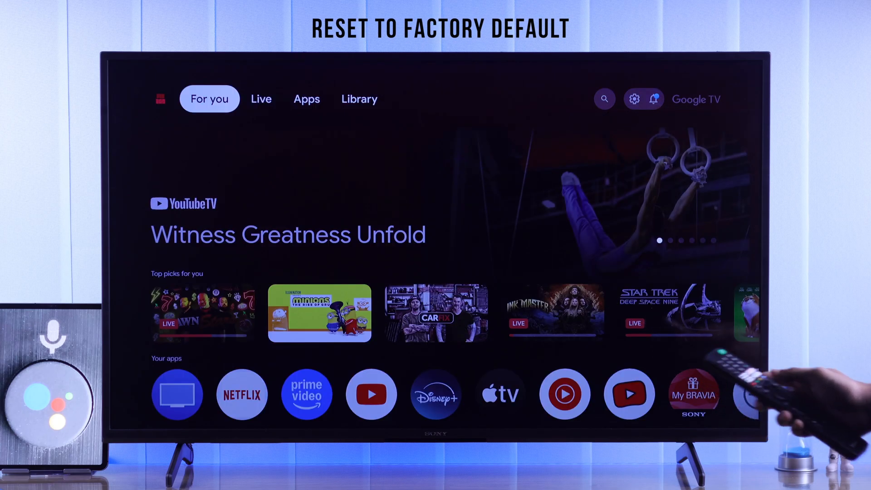
From the home screen gear, go through All settings to the Factory data reset confirmation
{"action": "left_click", "coordinate": [306, 99]}
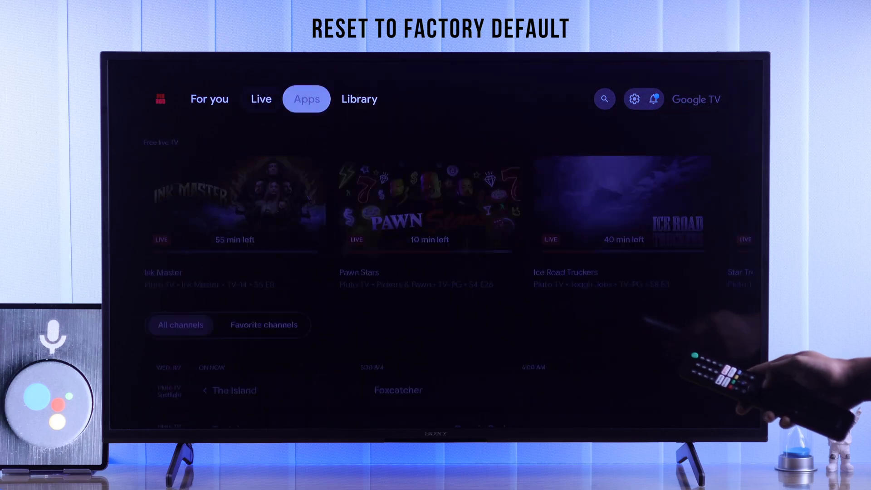
{"action": "left_click", "coordinate": [628, 99]}
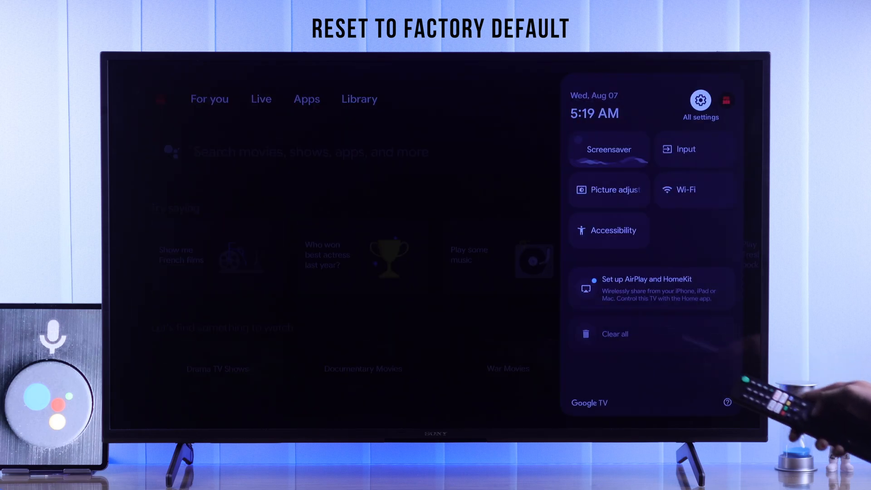
{"action": "left_click", "coordinate": [700, 101]}
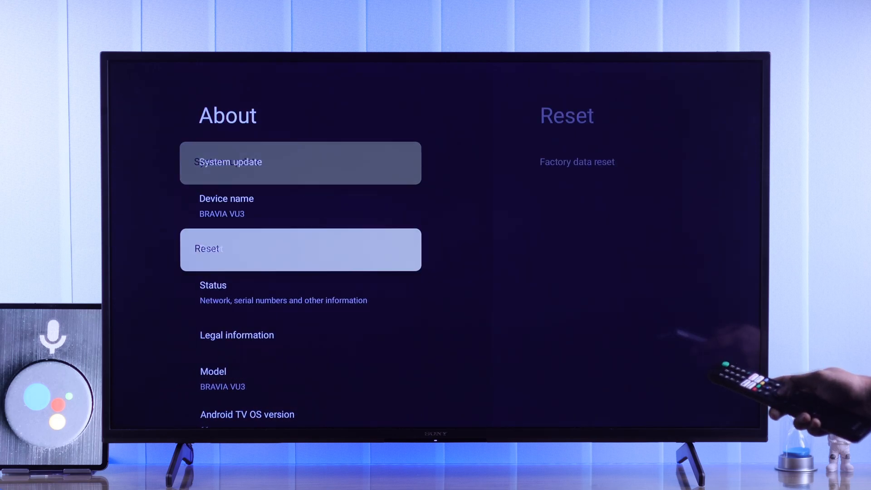
{"action": "left_click", "coordinate": [576, 162]}
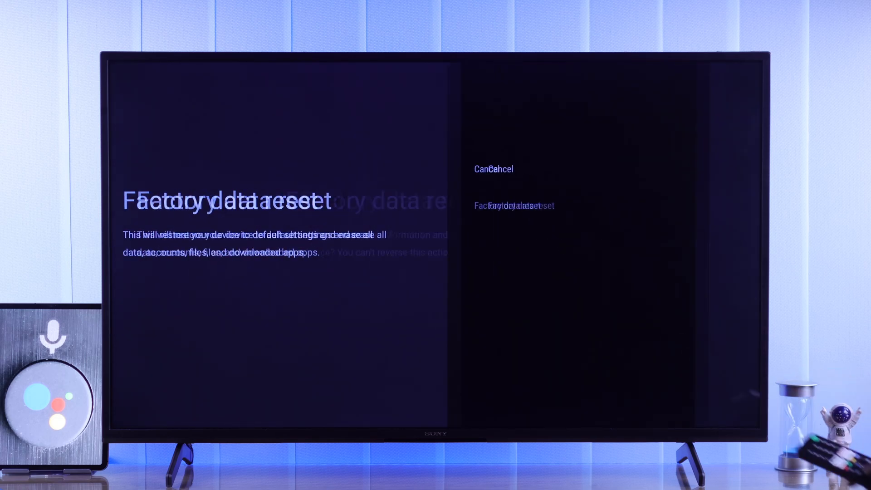